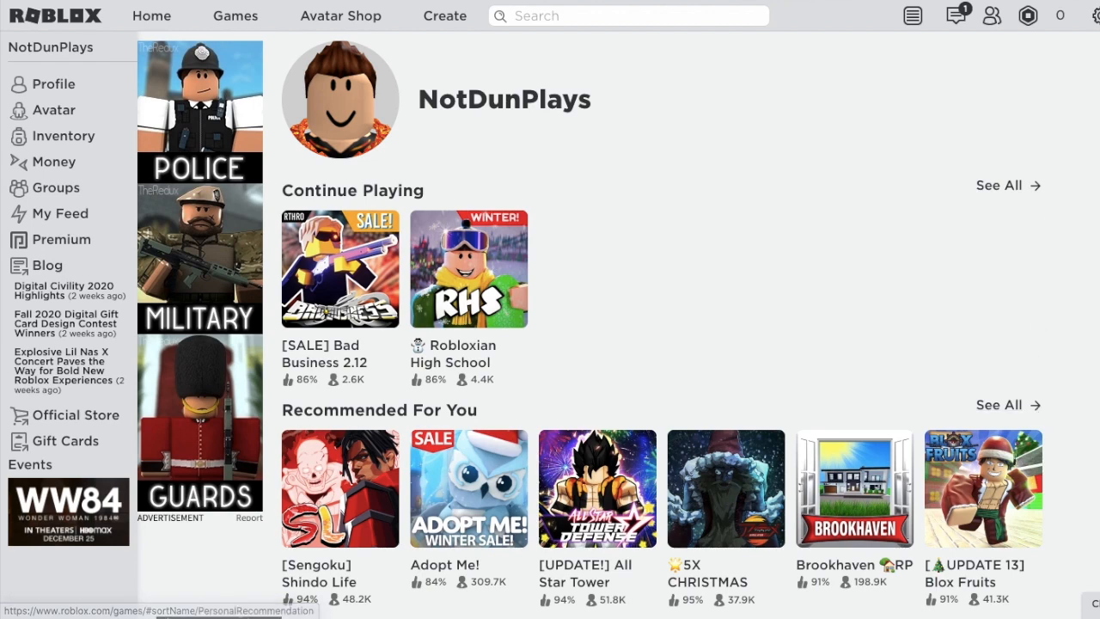
- Go to My Settings from the gear menu on the home page
click(1093, 15)
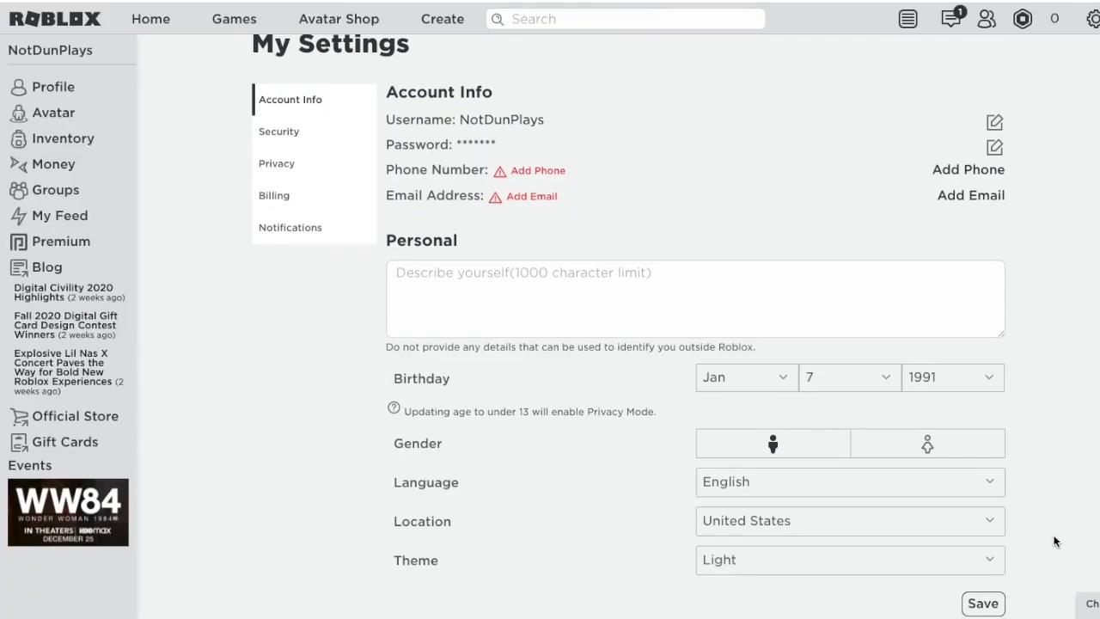
- Scroll the settings page down to the empty Social Networks section
scroll(down, 3)
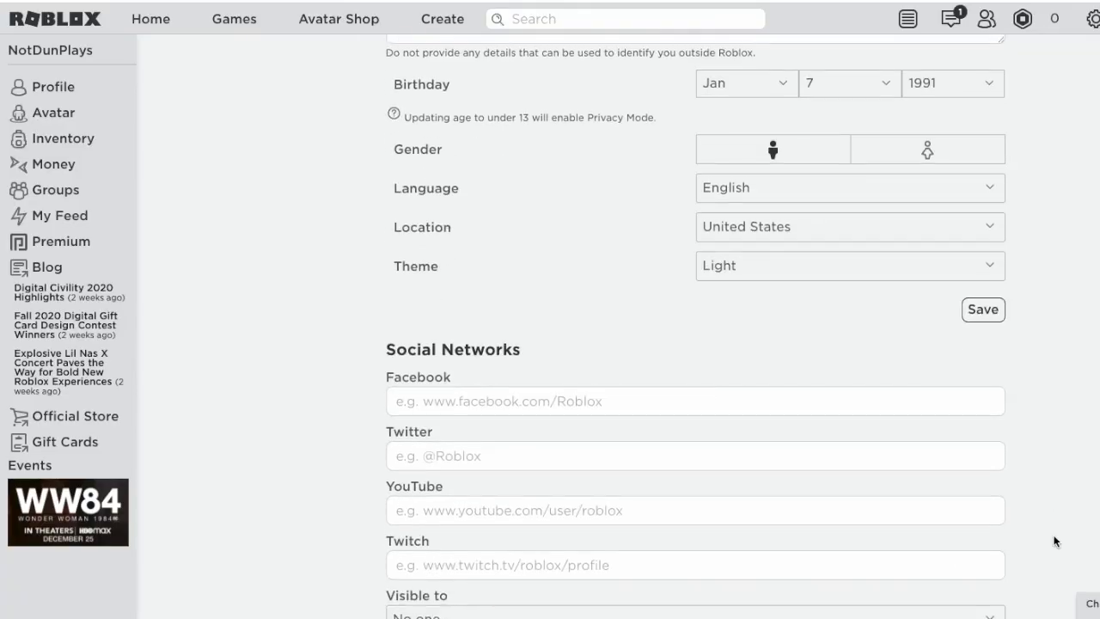
scroll(down, 3)
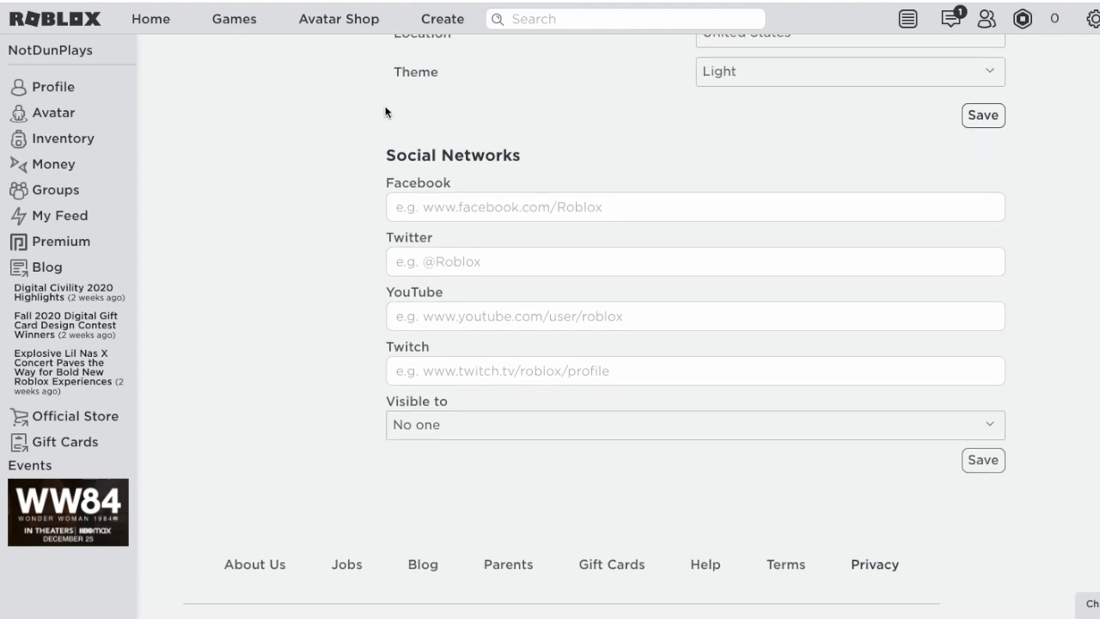
mouse_move(389, 154)
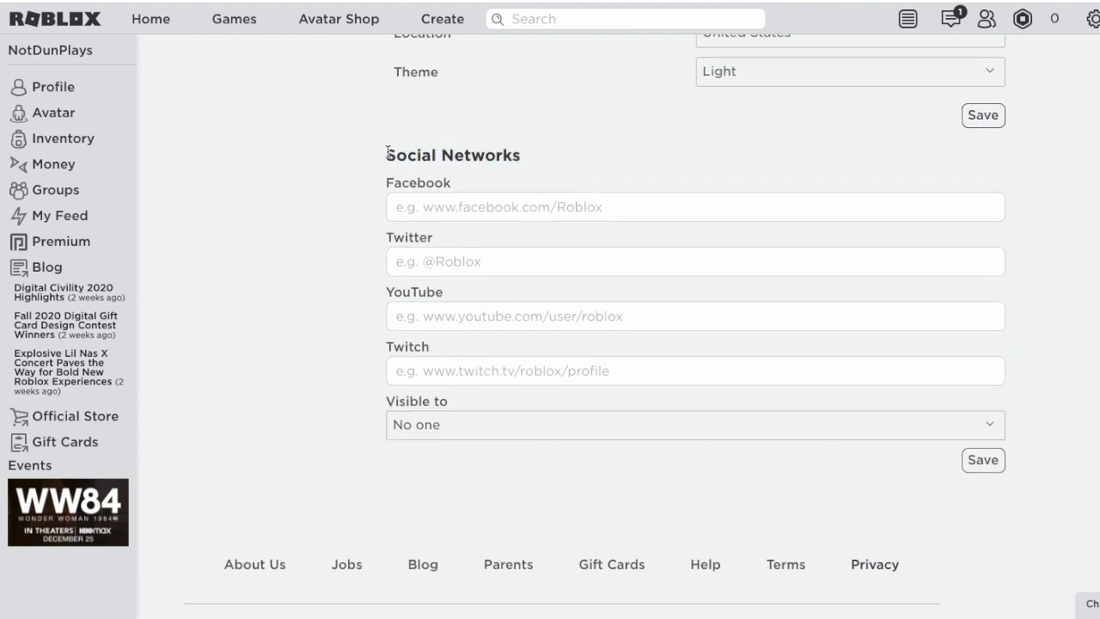
- Enter the YouTube channel URL and the Facebook address 'ww.fake' in the Social Networks fields
text(https://www.youtube.com/channel/UCEbuX8RAO8XL9ZSUYQGHVZw)
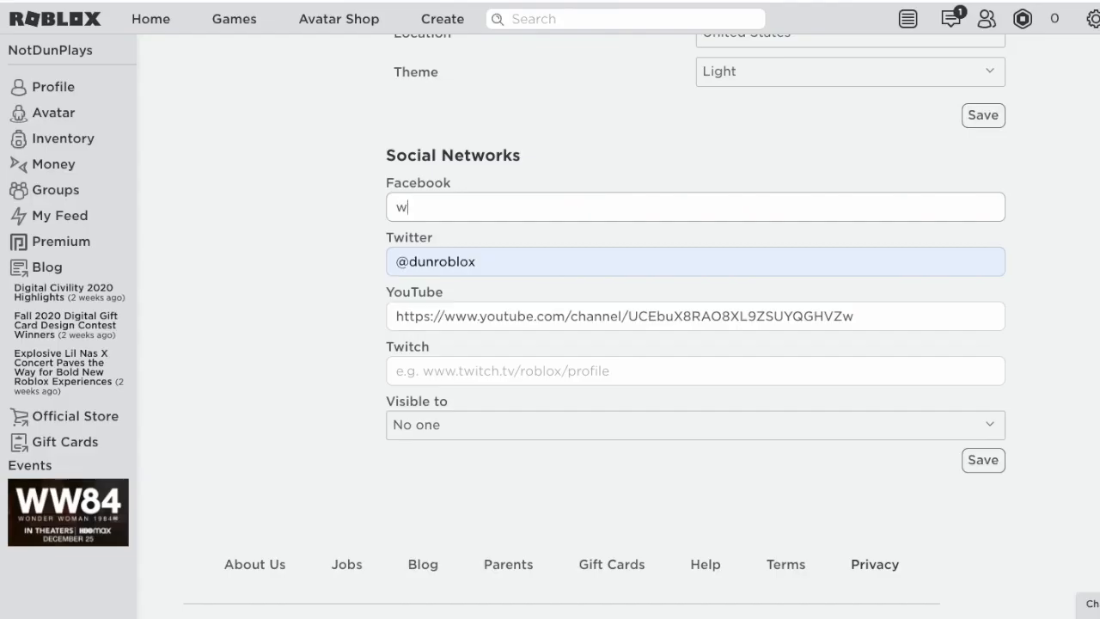
text(ww.fake)
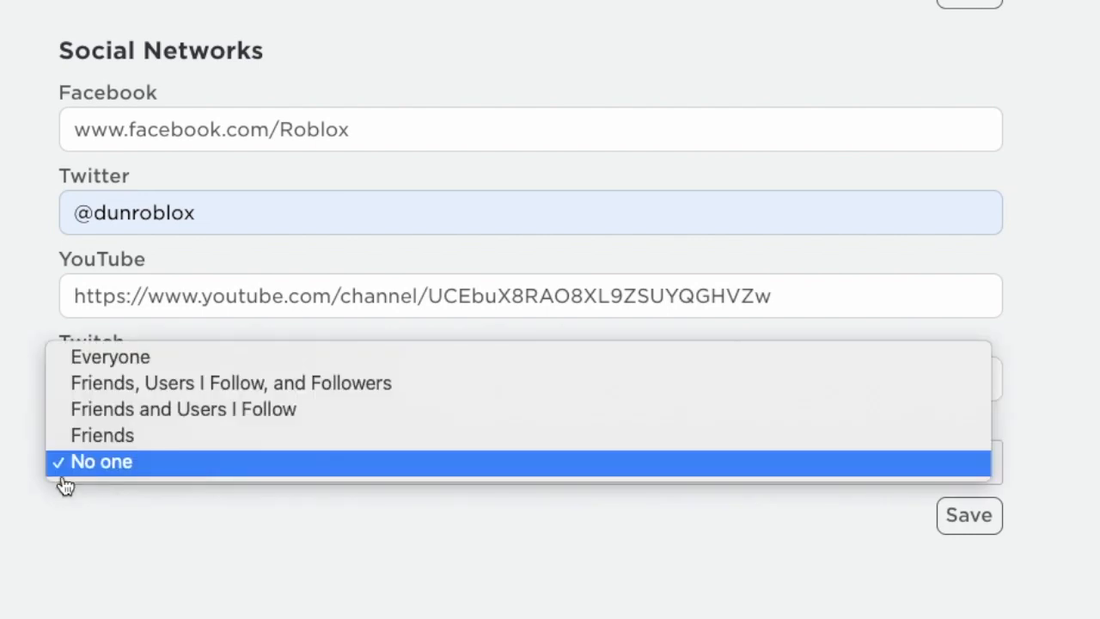
mouse_move(101, 435)
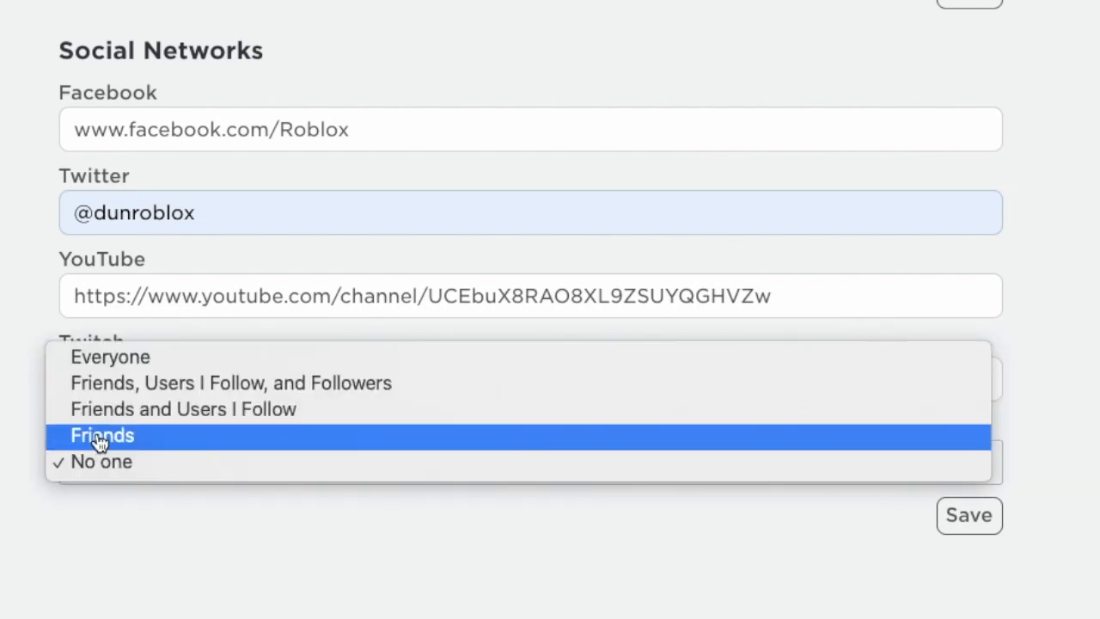
mouse_move(180, 356)
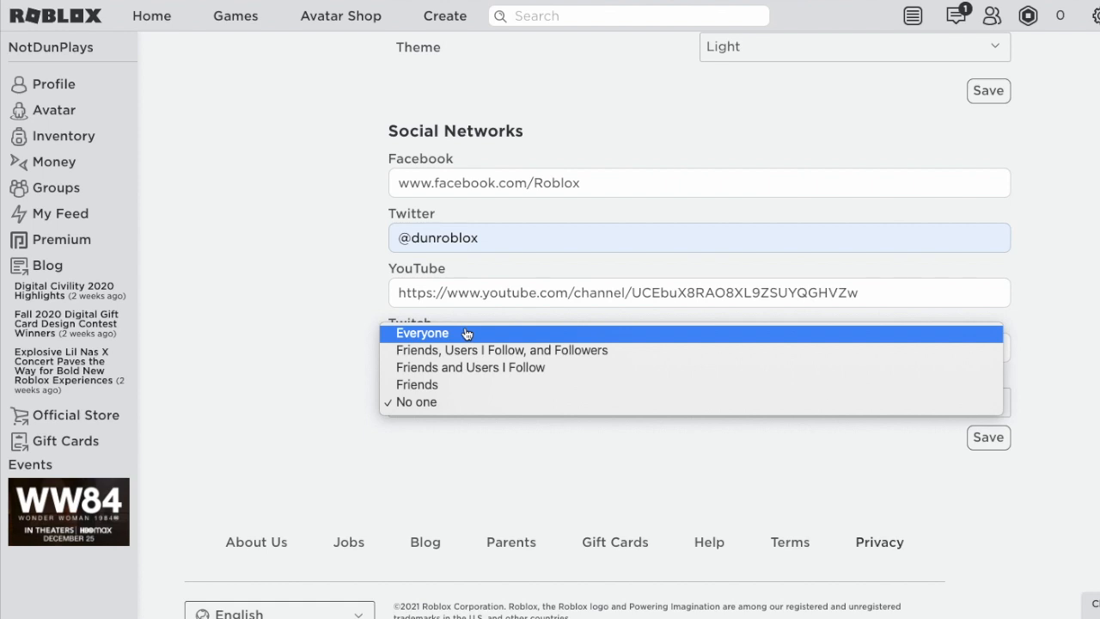
- Set the social links to be visible to Everyone and save them to the profile
click(423, 333)
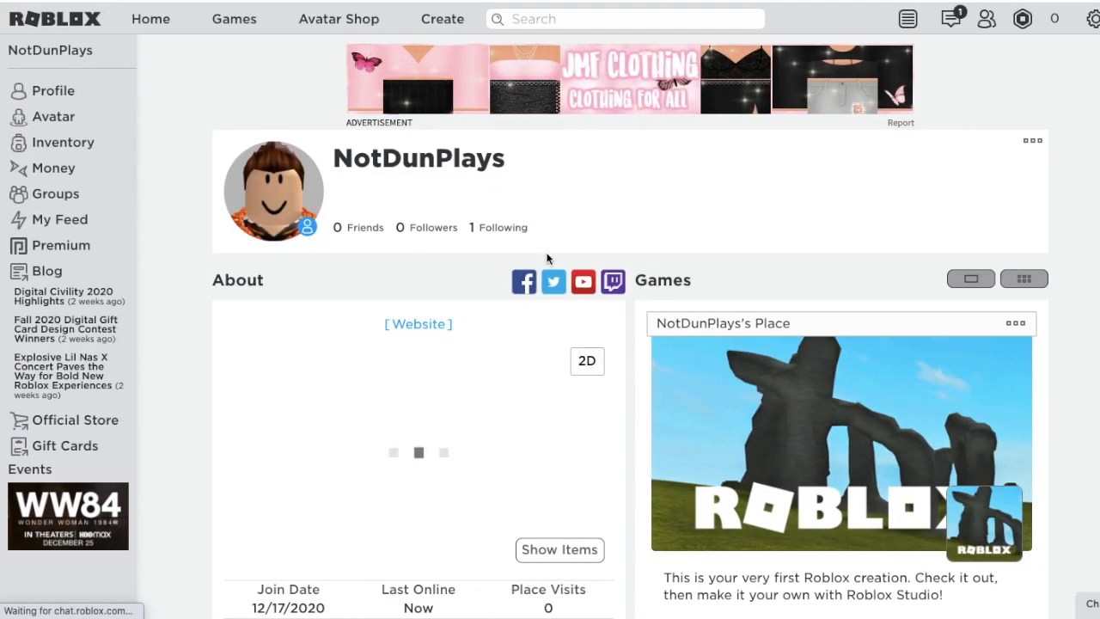
- Follow the Twitch icon beside About to the linked Twitch channel
click(523, 282)
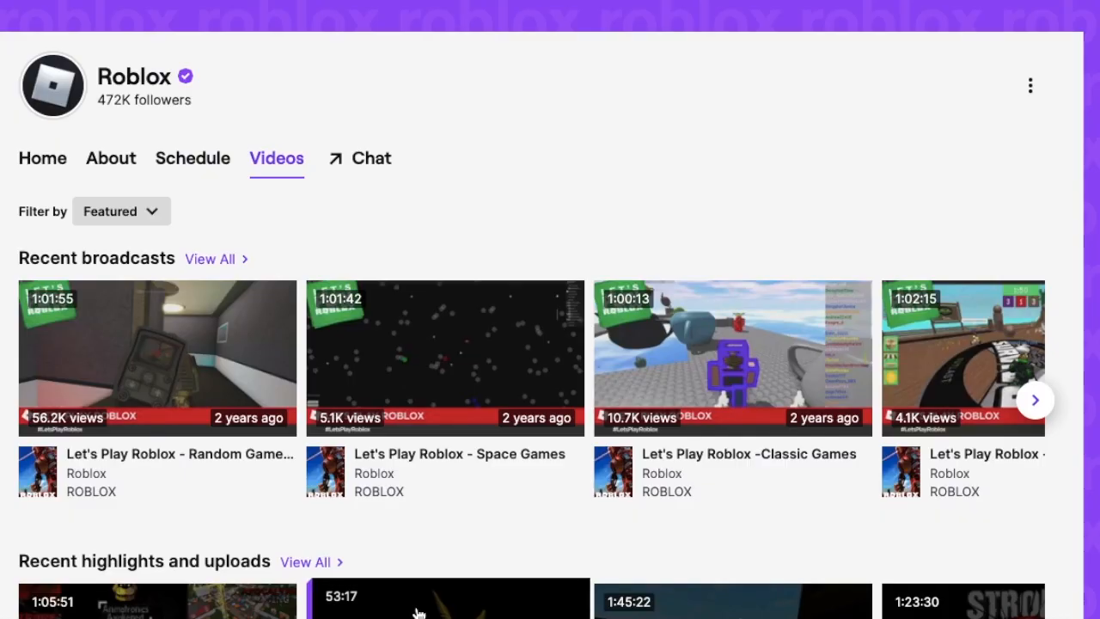
scroll(up, 3)
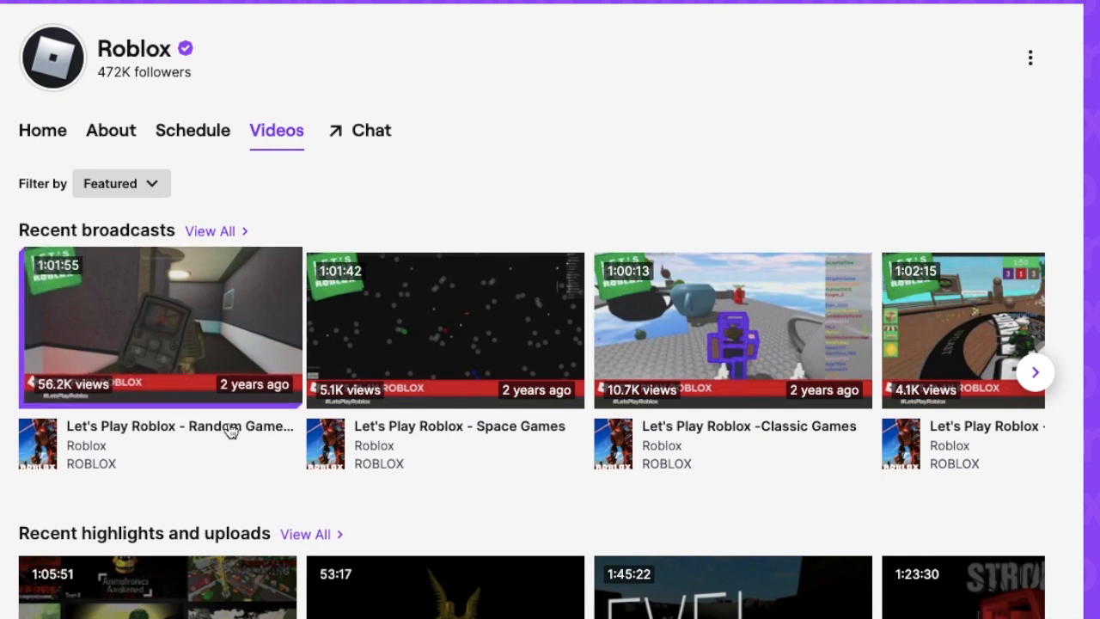
scroll(up, 3)
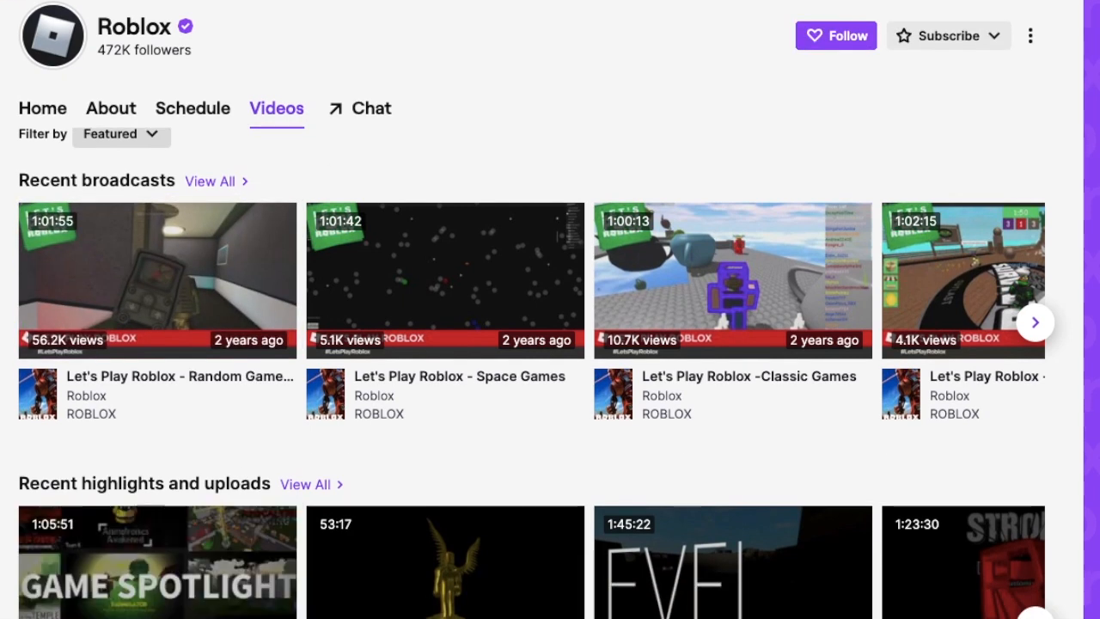